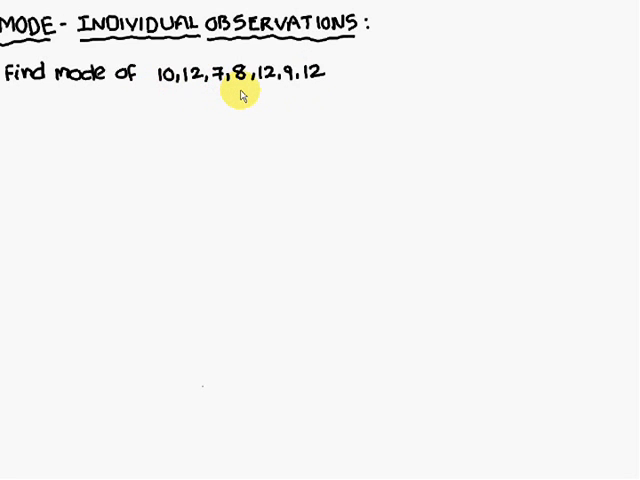
{"action": "mouse_move", "coordinate": [226, 96]}
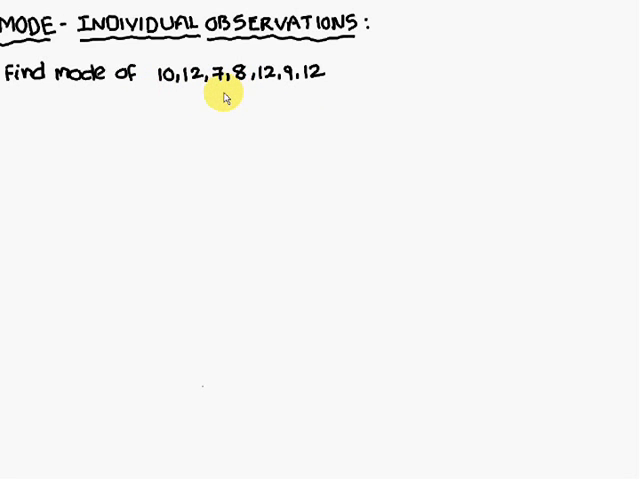